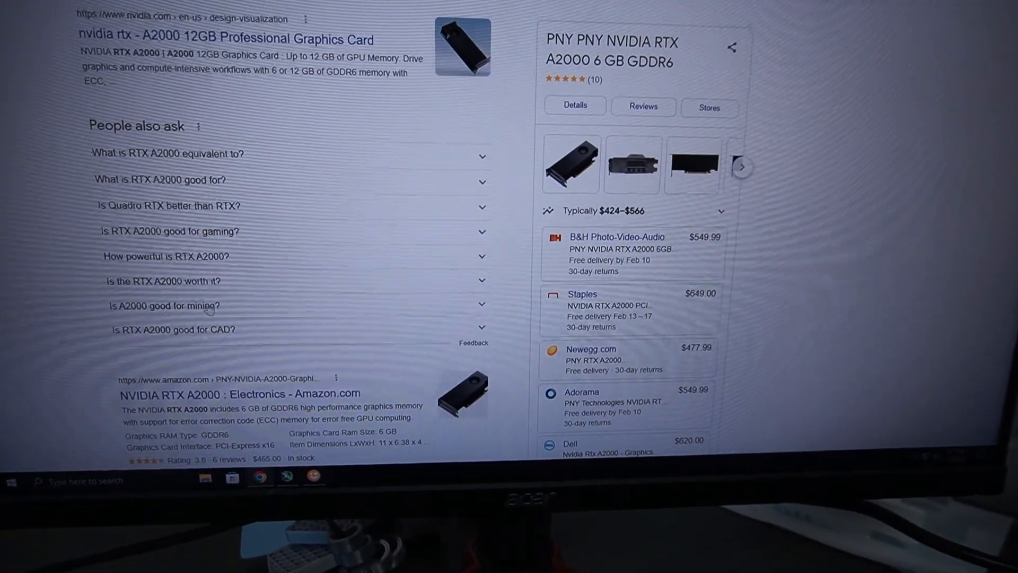
Show the answer comparing RTX A2000 price and memory against rival graphics cards.
scroll("up", 3)
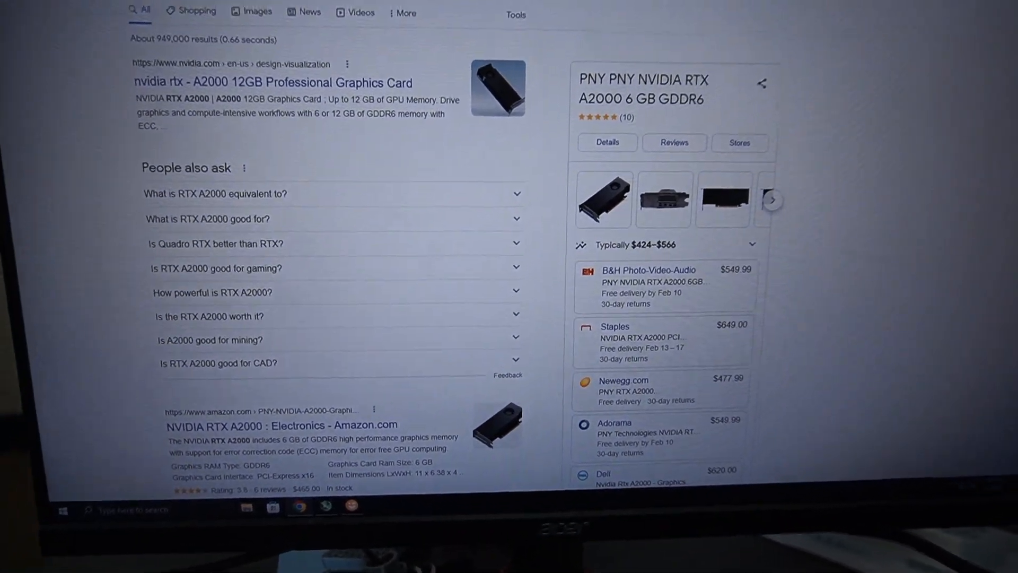
left_click(280, 424)
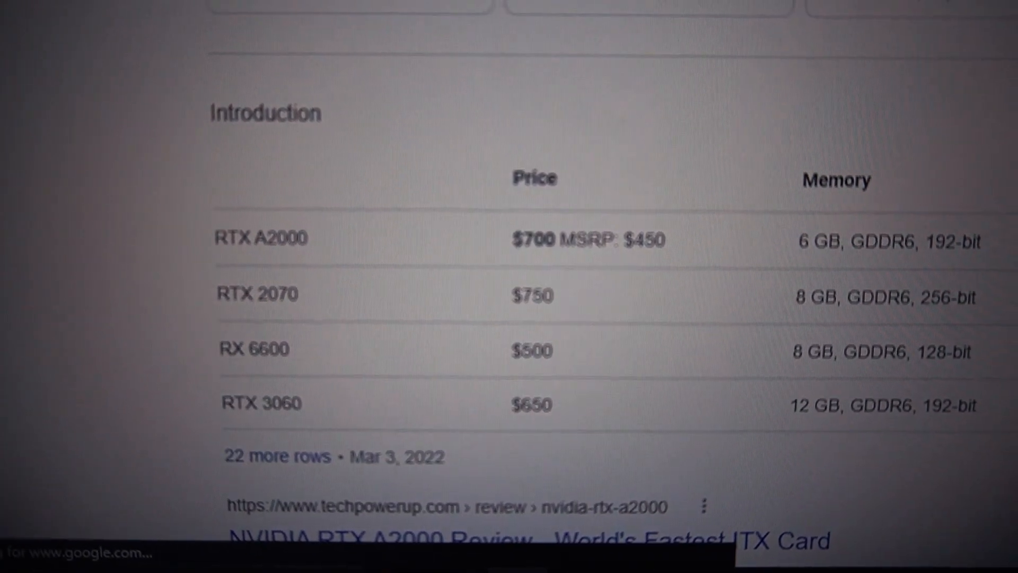
Reach the Amazon result for the PNY NVIDIA RTX A2000 6GB card at $468.
scroll("up", 3)
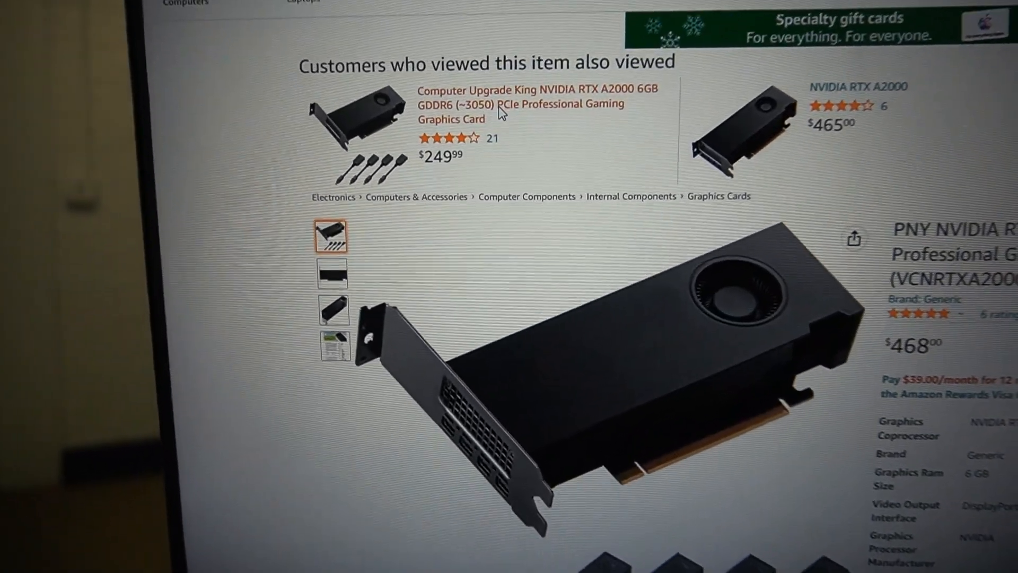
Go back to the Google results with the RTX A2000 equivalence answer (RTX 3050 Ti Laptop).
left_click(513, 104)
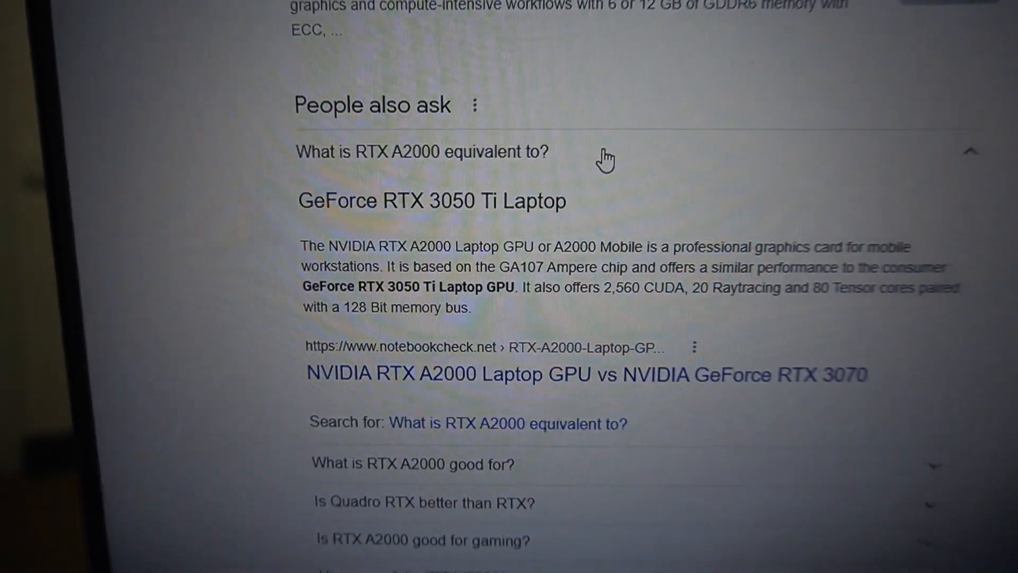
Collapse the equivalence answer and expand 'Is RTX A2000 good for gaming?' instead.
left_click(422, 152)
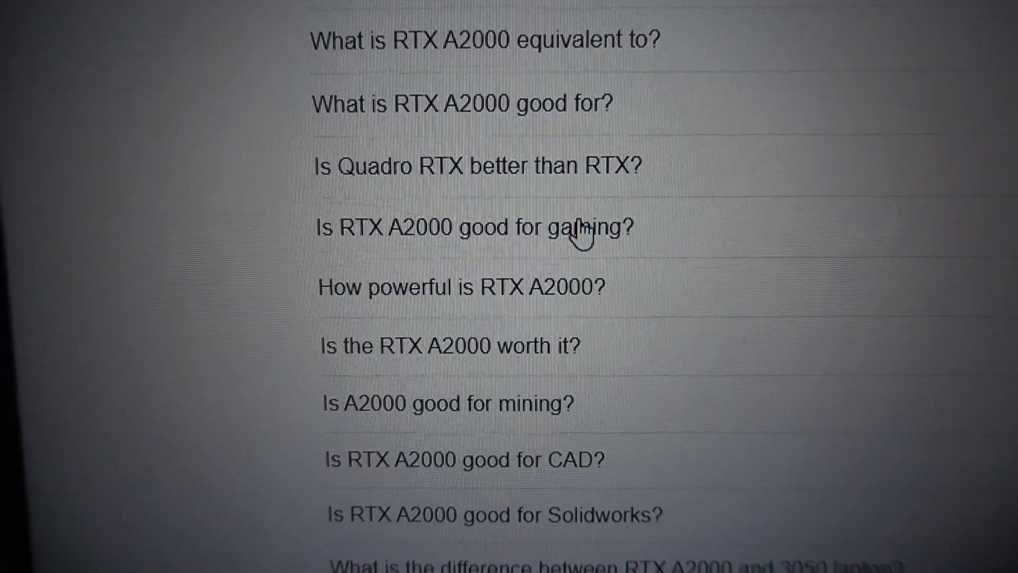
left_click(474, 227)
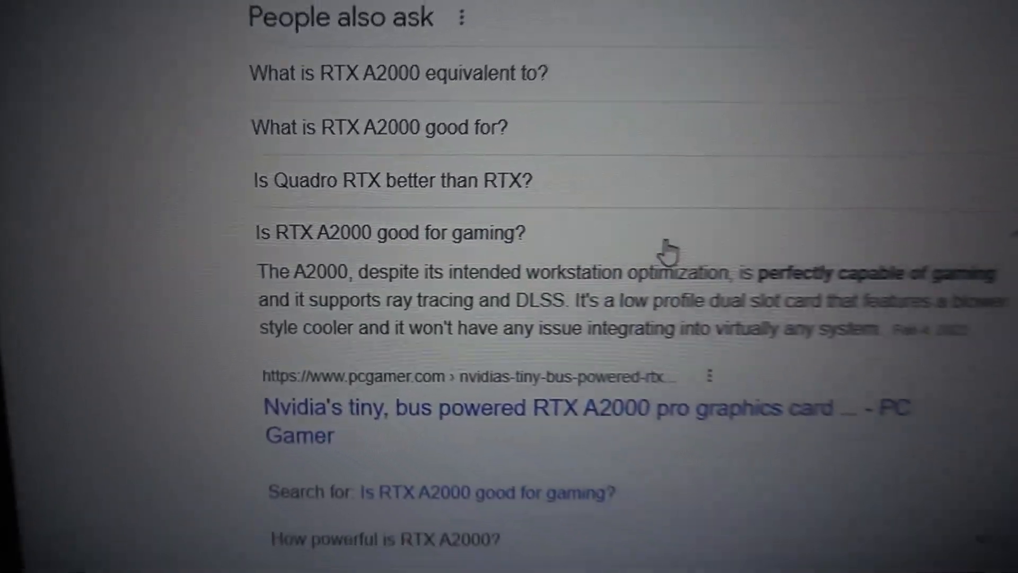